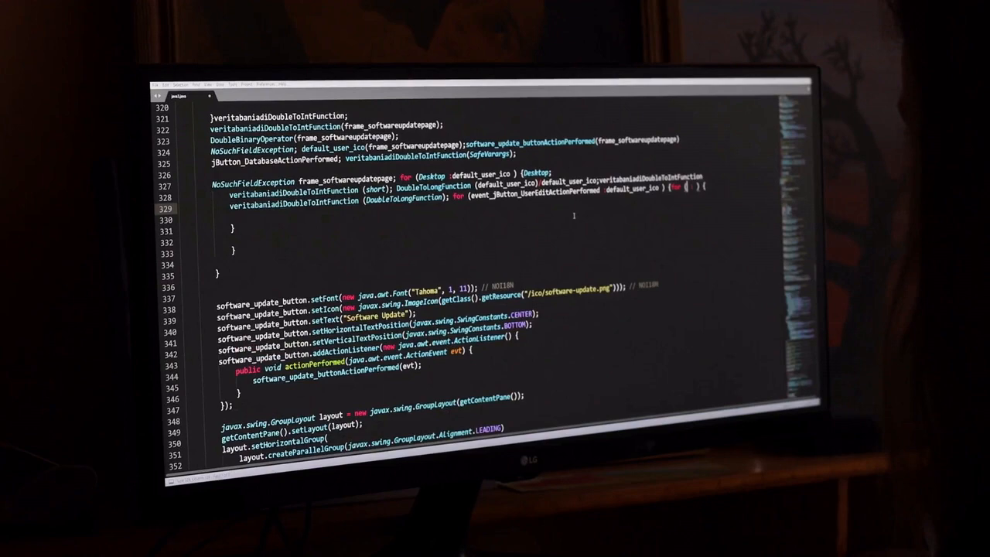
pyautogui.write('getInstalledLookAndFeels')
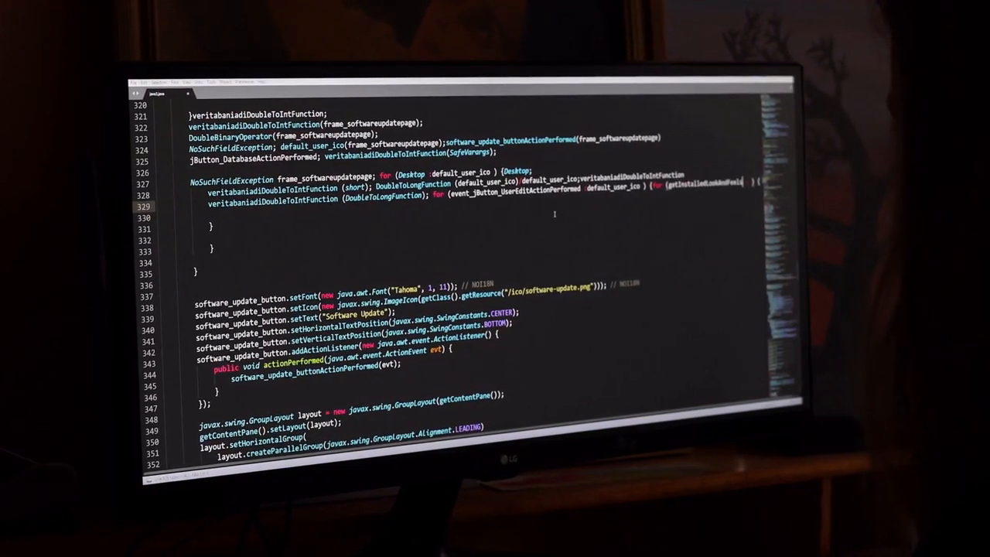